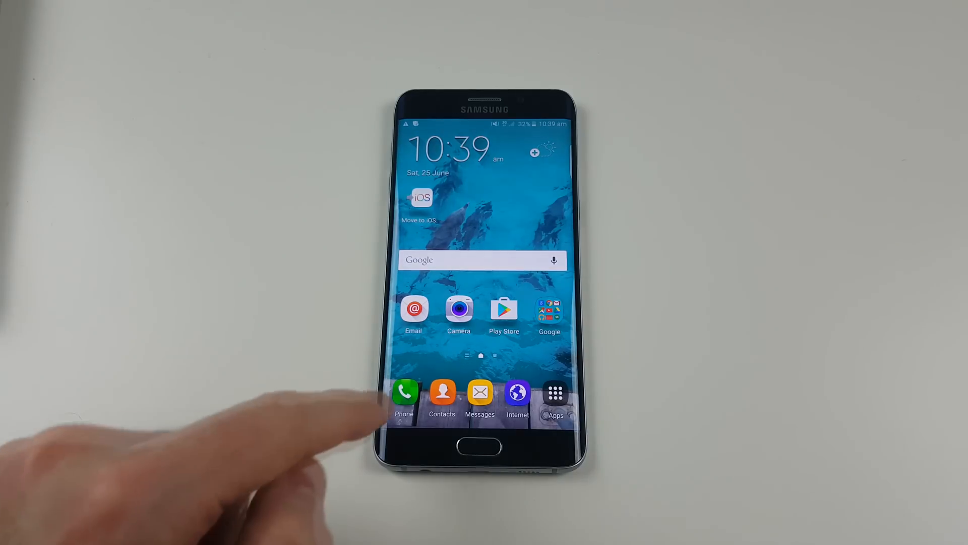
Step: Add 123myIT as a member of the ICE - emergency contacts group via Groups
{"action": "left_click", "coordinate": [442, 393]}
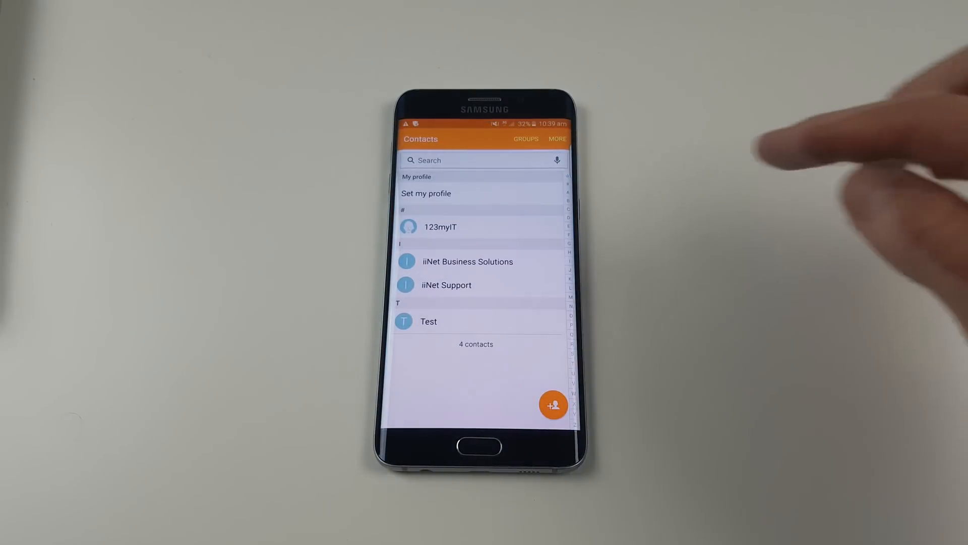
{"action": "left_click", "coordinate": [526, 138]}
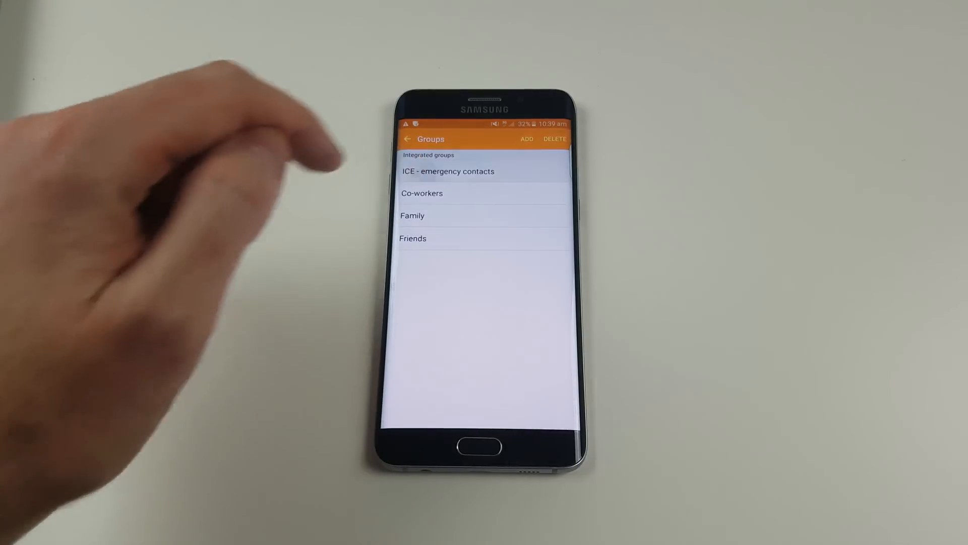
{"action": "left_click", "coordinate": [448, 170]}
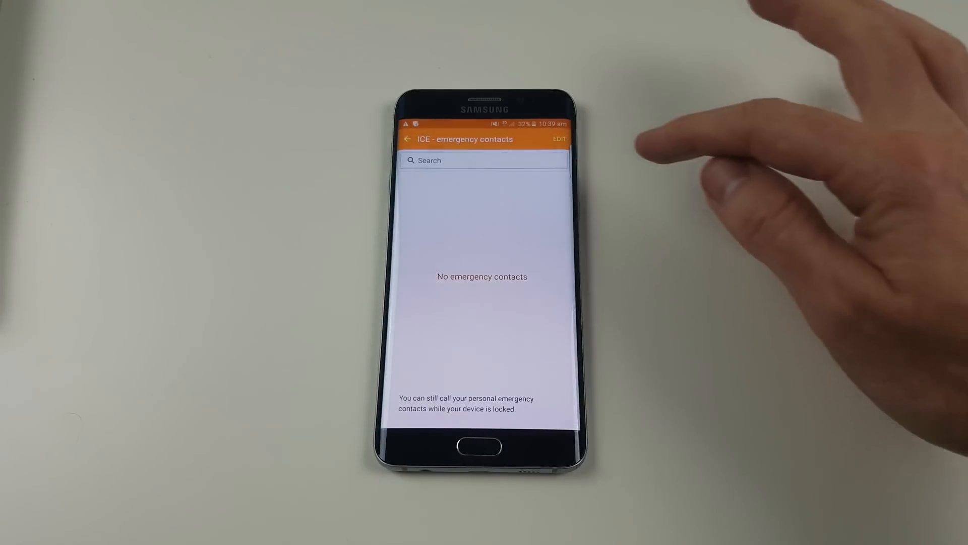
{"action": "left_click", "coordinate": [560, 139]}
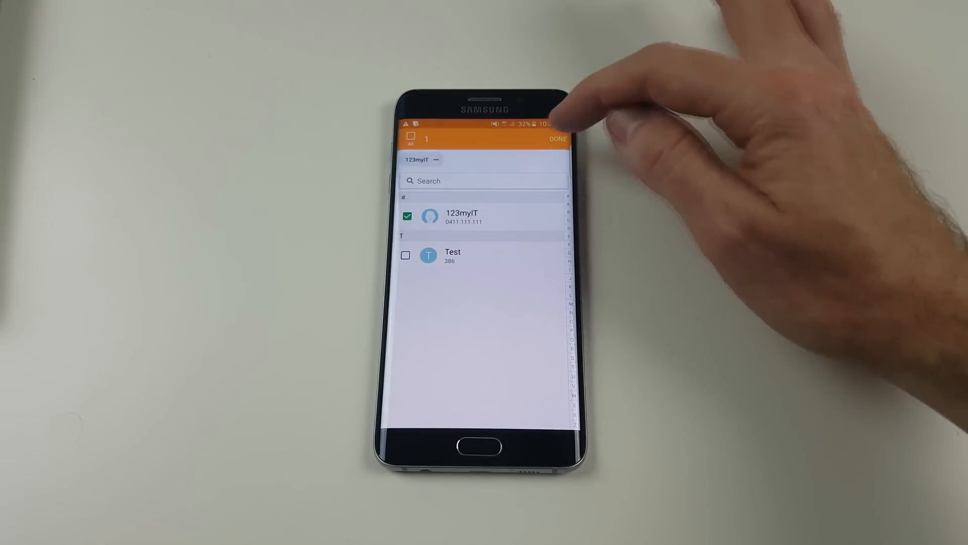
{"action": "left_click", "coordinate": [558, 137]}
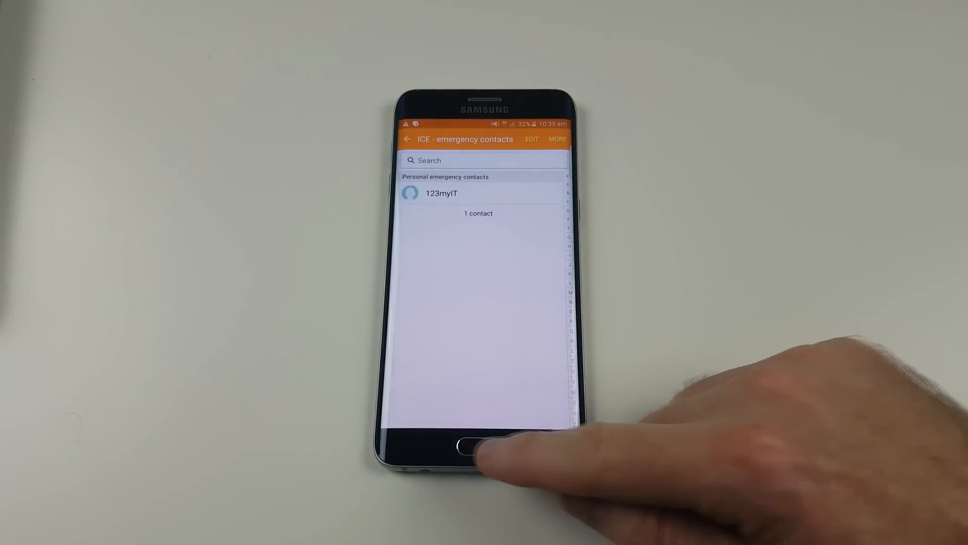
Step: From the lock-screen Emergency call dialer, place 123myIT in a quick-call slot and dial it
{"action": "left_click", "coordinate": [476, 454]}
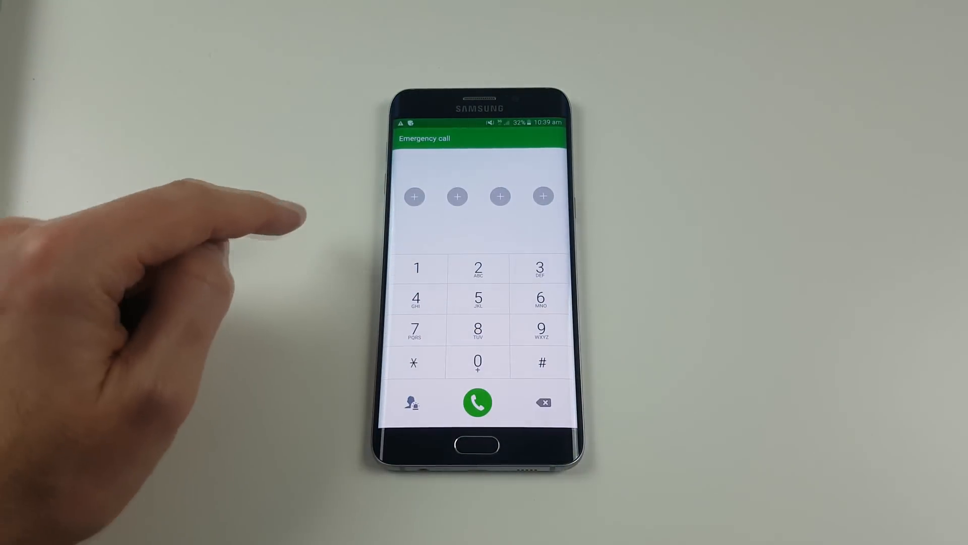
{"action": "left_click", "coordinate": [416, 196]}
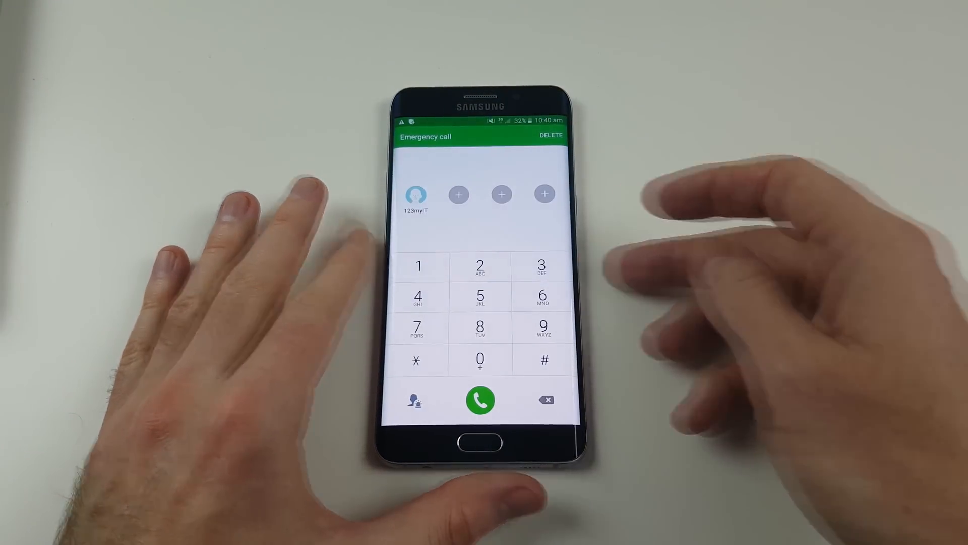
{"action": "left_click", "coordinate": [480, 401]}
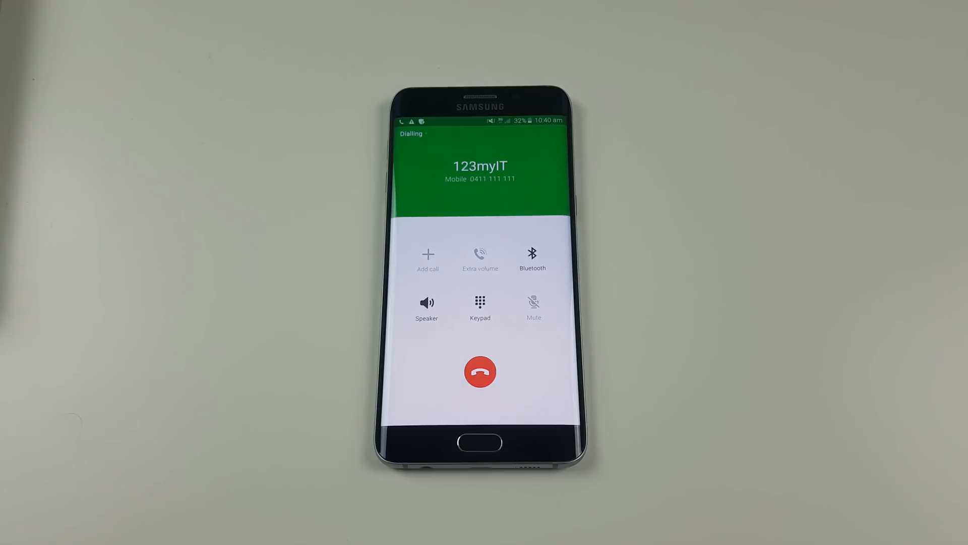